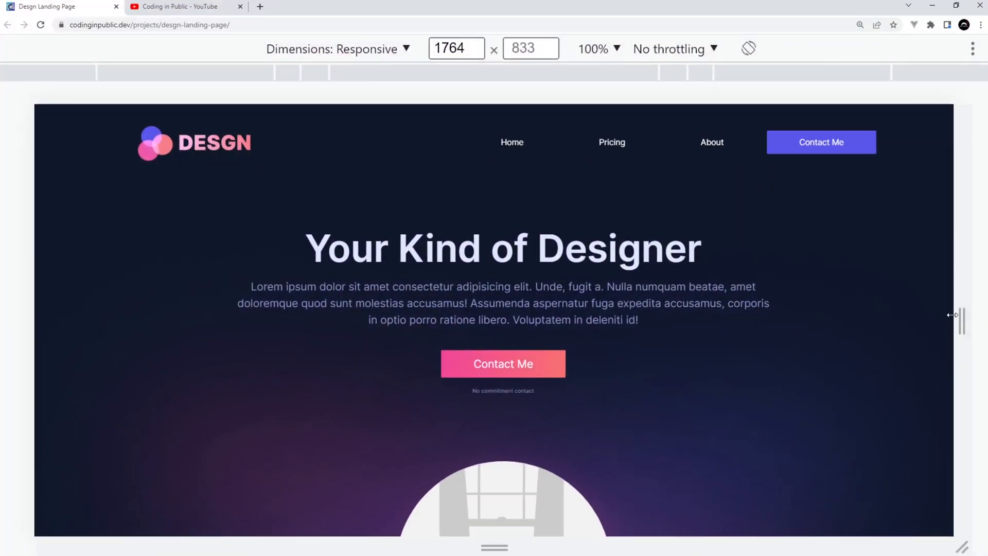
# Shrink the responsive viewport to 680 px wide so the collapsed mobile navigation appears.
pyautogui.moveTo(957, 318); pyautogui.dragTo(679, 318)
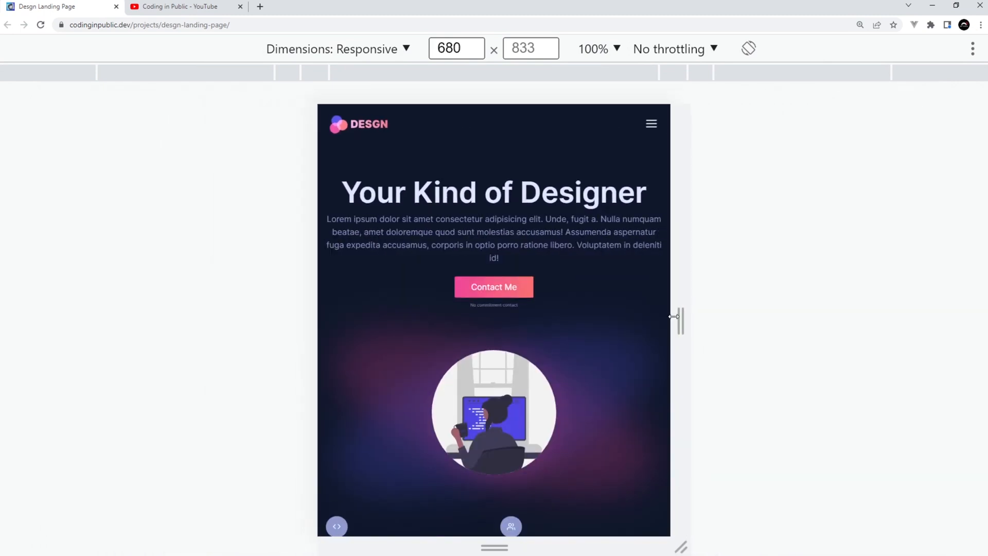
pyautogui.moveTo(745, 319)
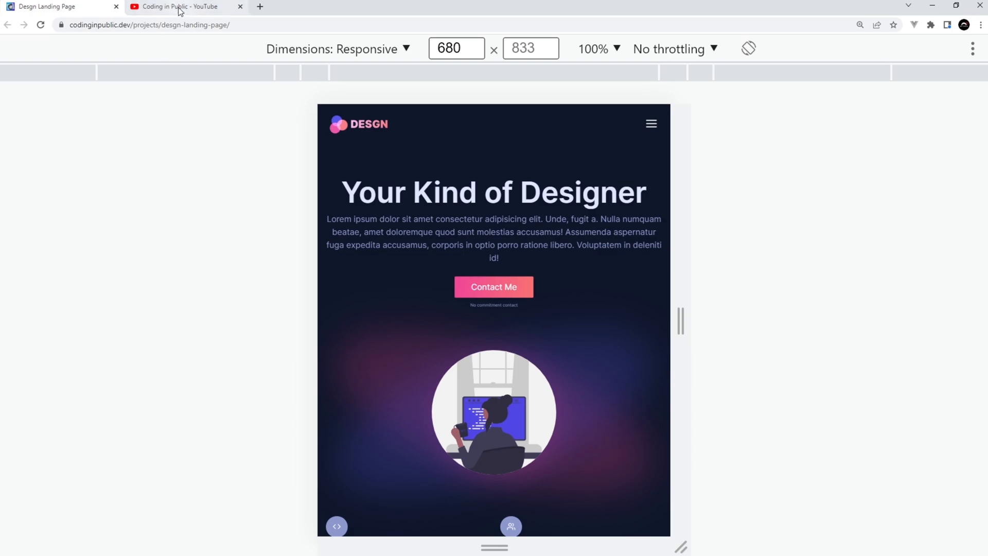
# Browse the Coding in Public channel's uploaded videos, then return to the DESGN landing page tab.
pyautogui.click(184, 6)
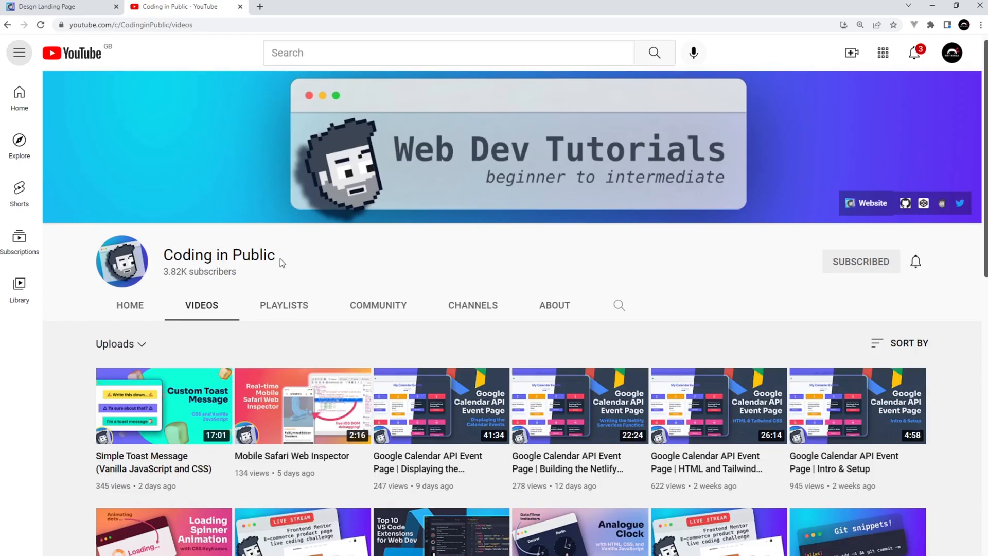
pyautogui.doubleClick(219, 255)
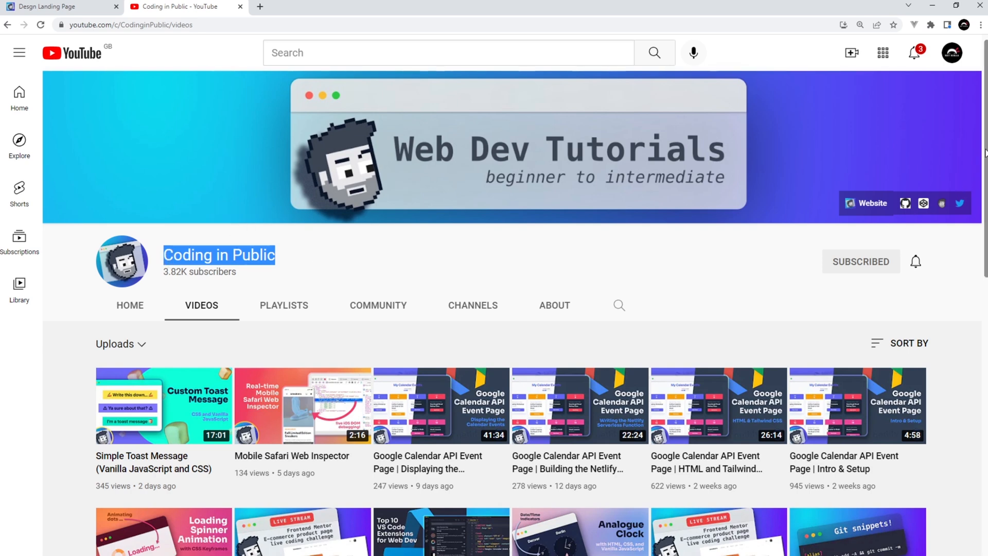
pyautogui.scroll(-3)
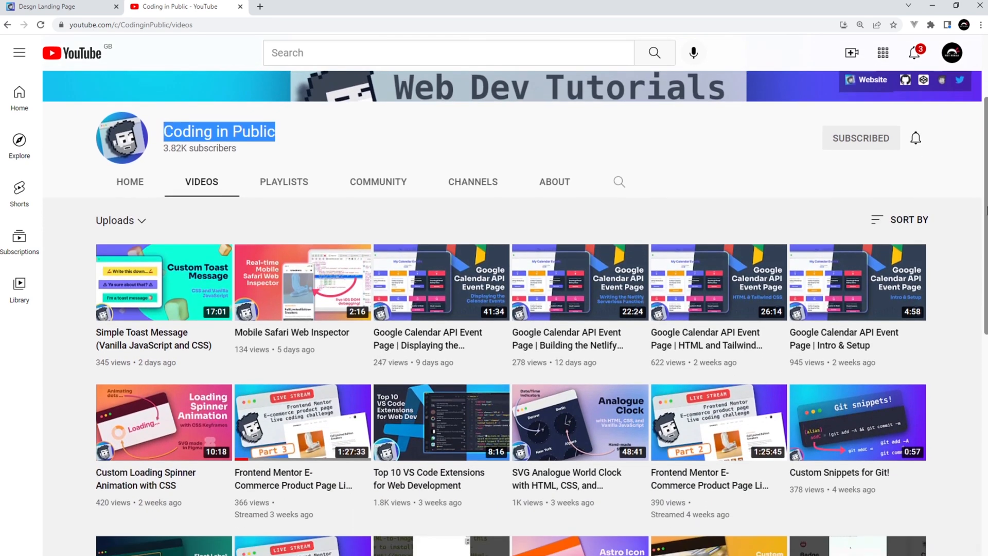
pyautogui.scroll(-3)
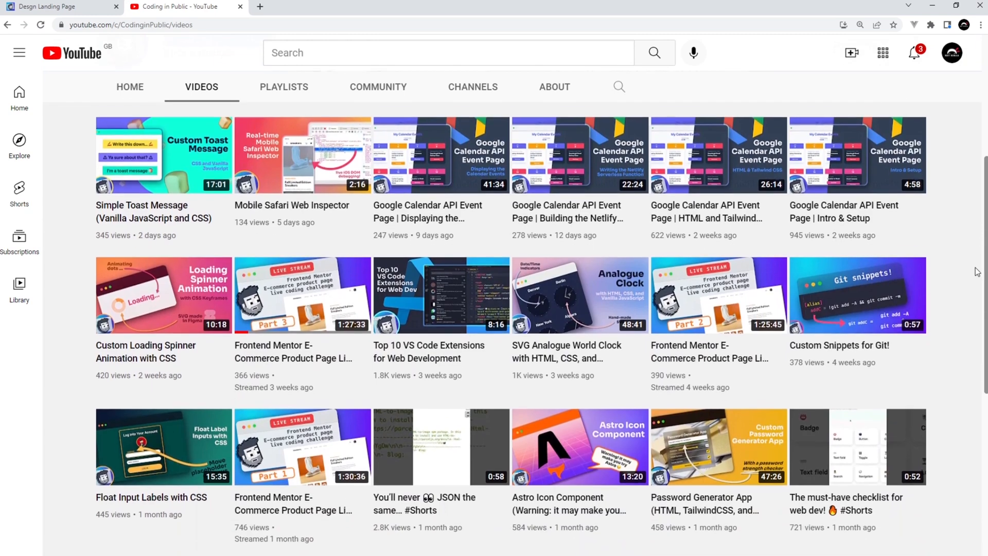
pyautogui.scroll(-3)
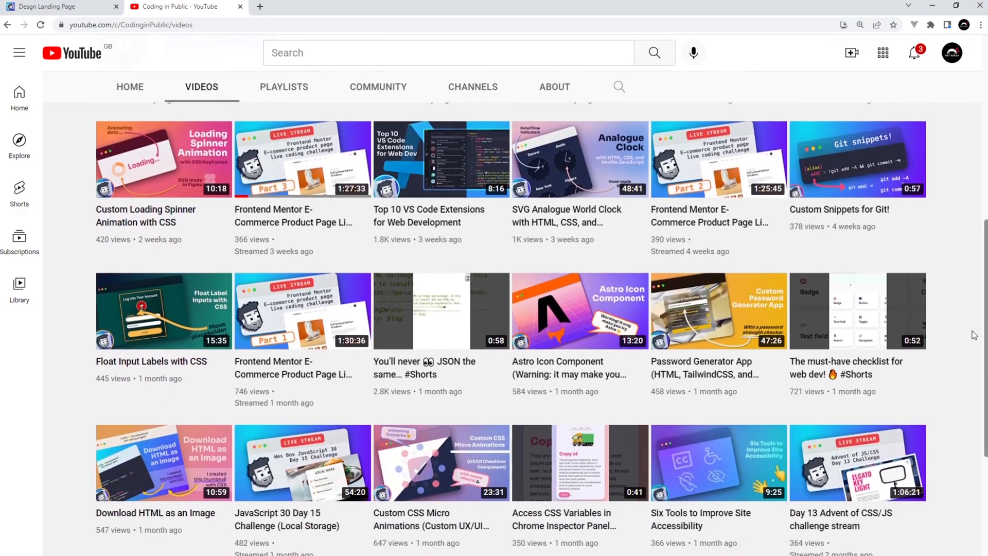
pyautogui.scroll(-3)
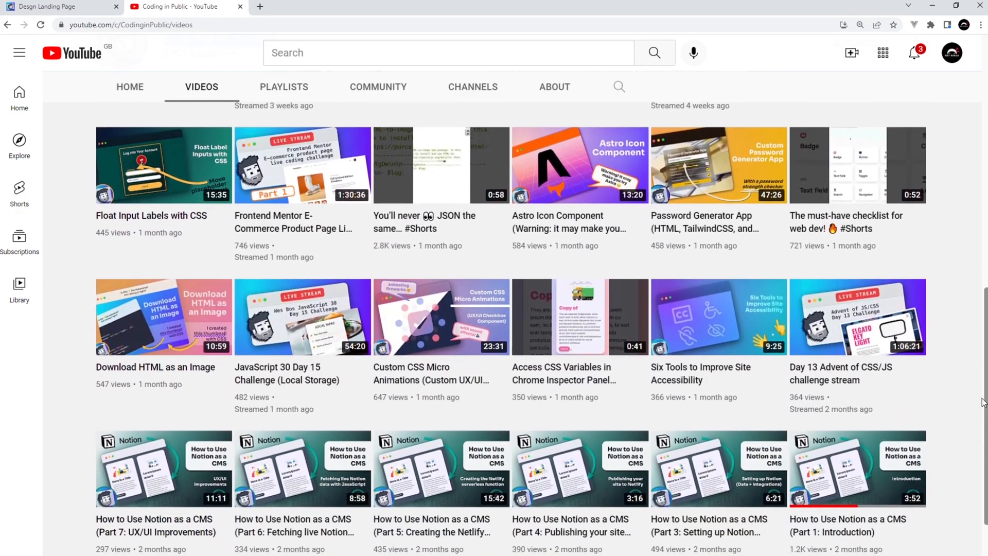
pyautogui.scroll(-3)
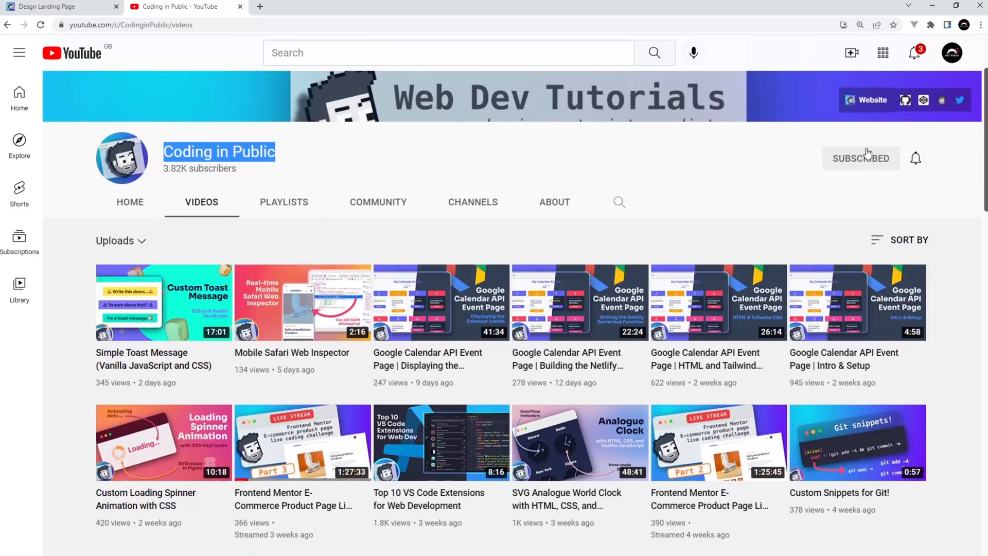
pyautogui.click(130, 24)
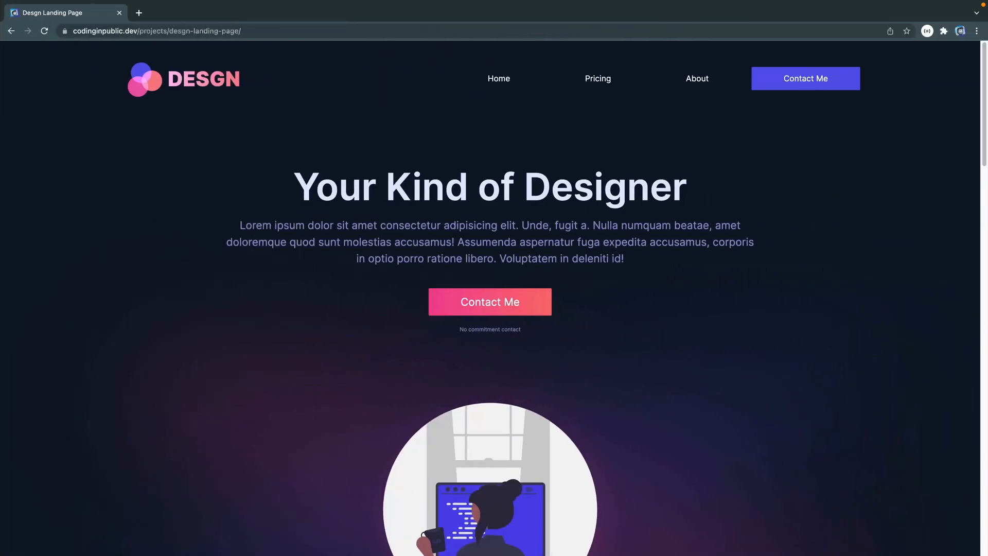
pyautogui.scroll(-3)
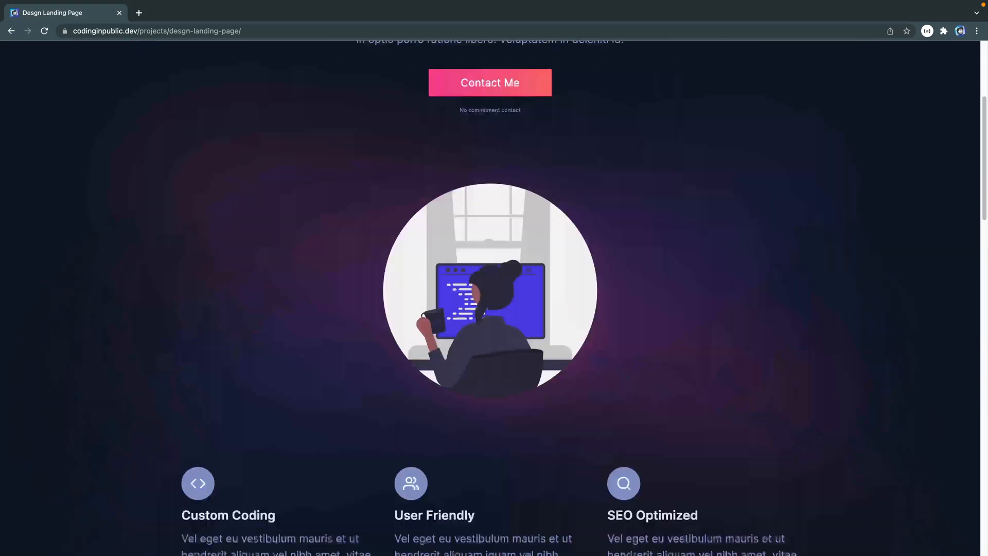
pyautogui.scroll(-3)
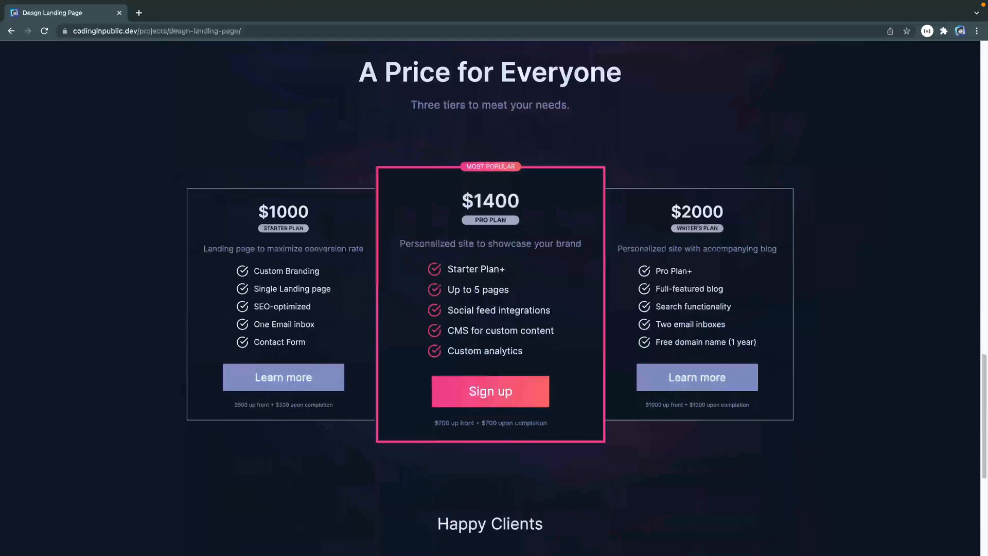
pyautogui.scroll(-3)
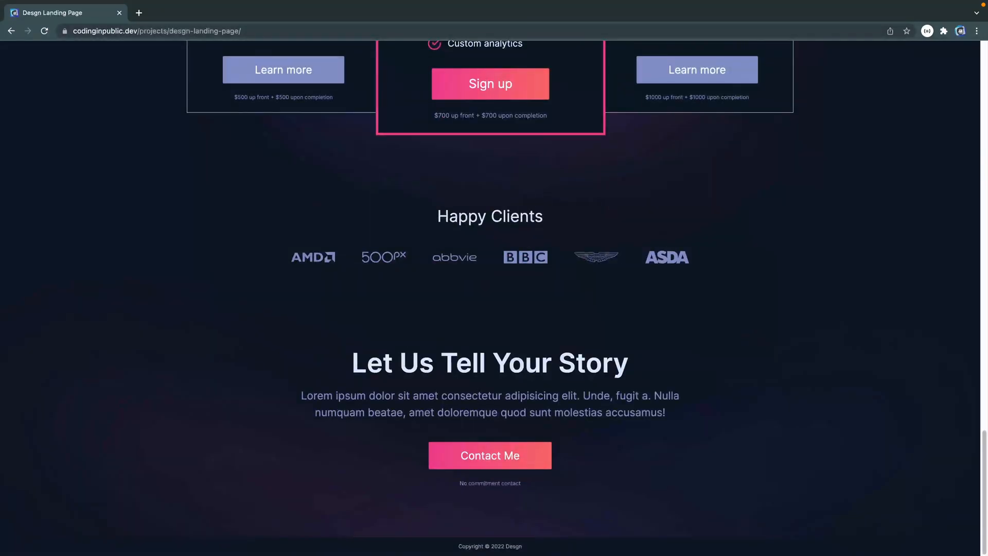
pyautogui.scroll(3)
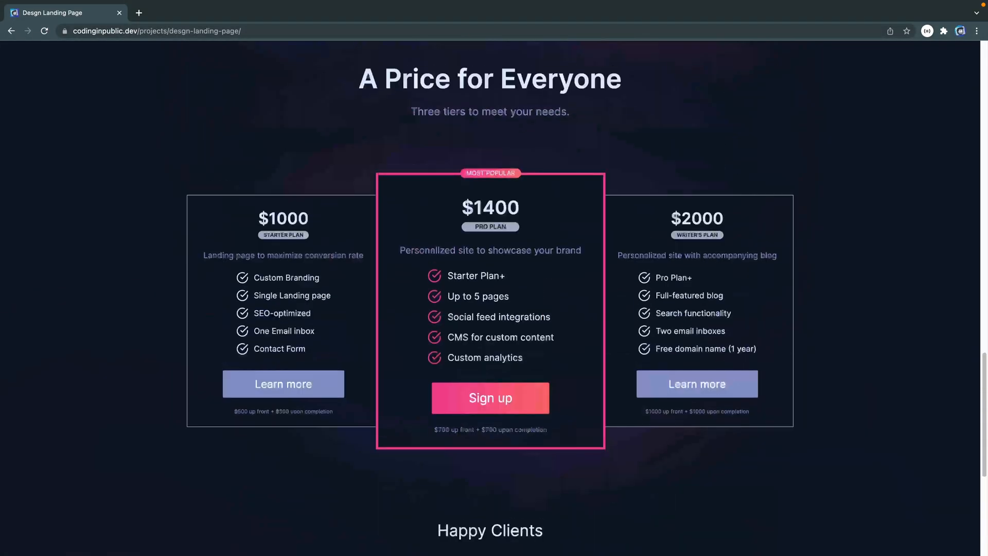
pyautogui.scroll(-3)
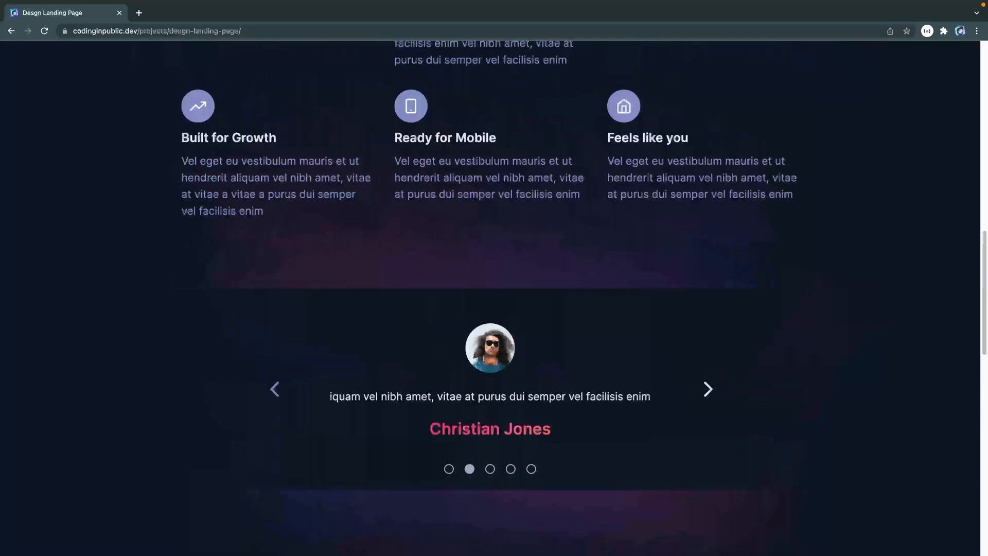
pyautogui.scroll(3)
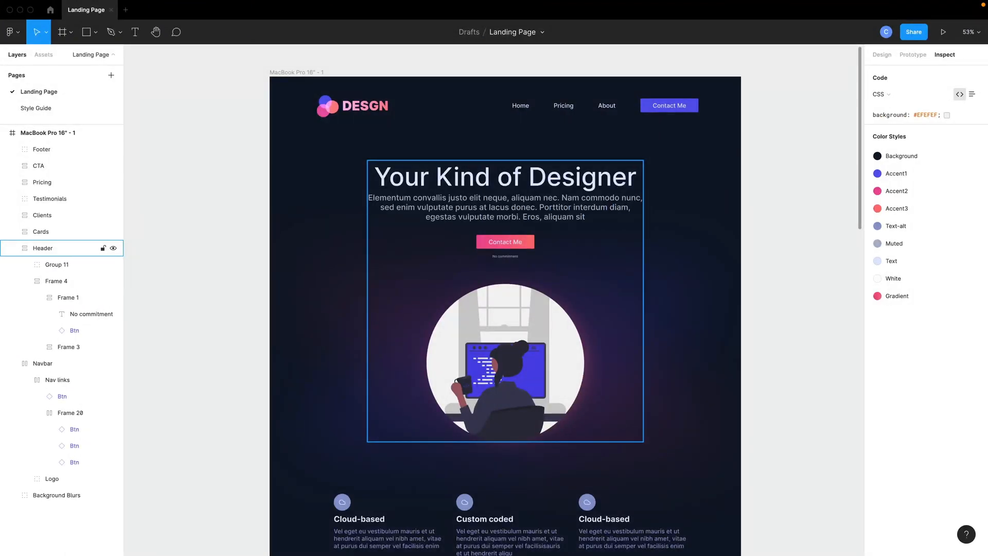
pyautogui.click(36, 108)
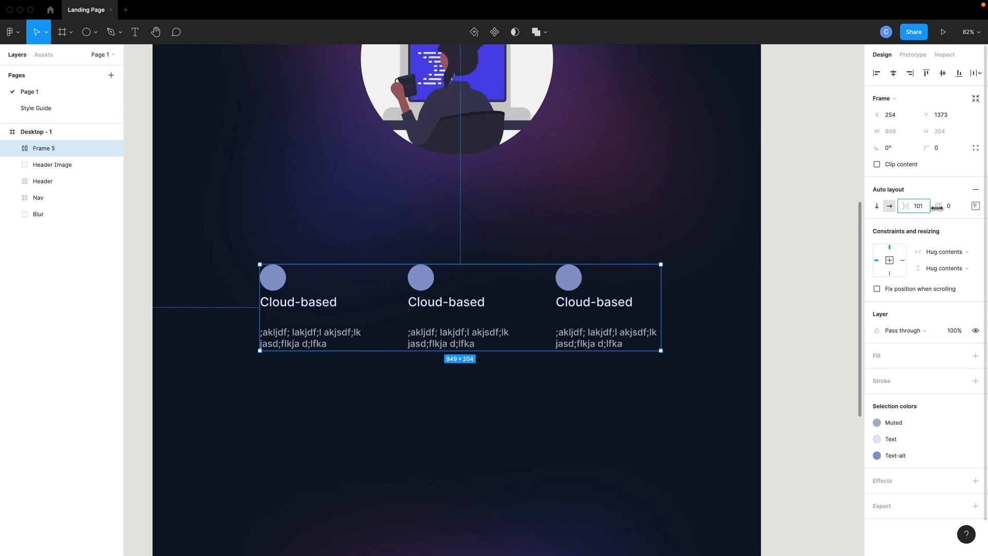
pyautogui.click(975, 206)
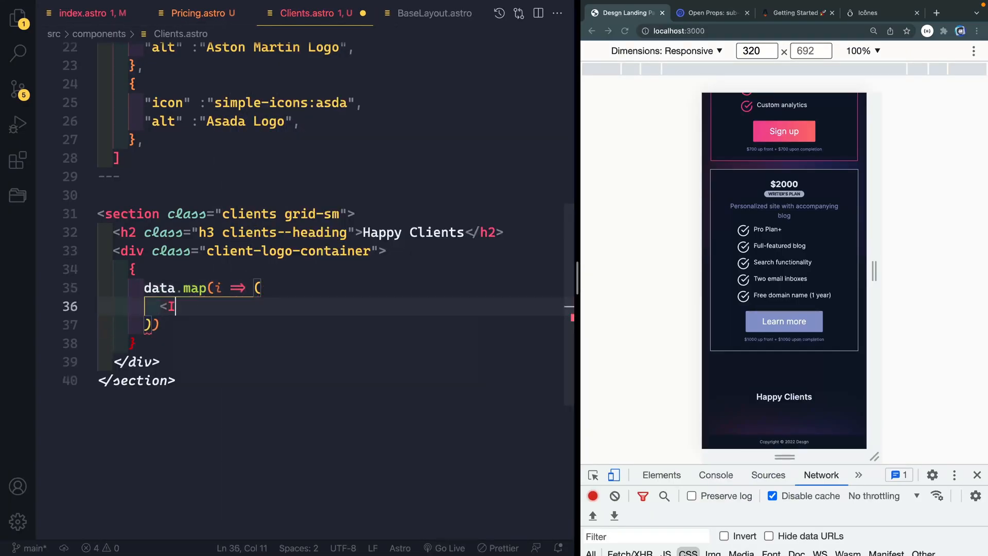
# Write <Icon name={i.icon} width="120" height="85" class="client-logo text-muted" alt={i.alt} /> inside data.map.
pyautogui.write('con name={i.icon} width="120" height="85" class="')
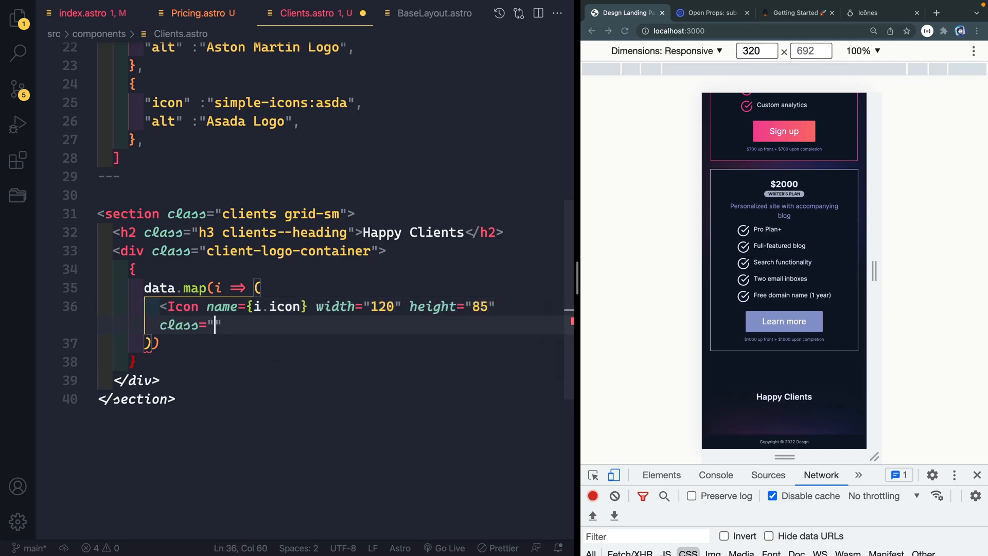
pyautogui.write('client-logo text-muted" alt={i.alt} />')
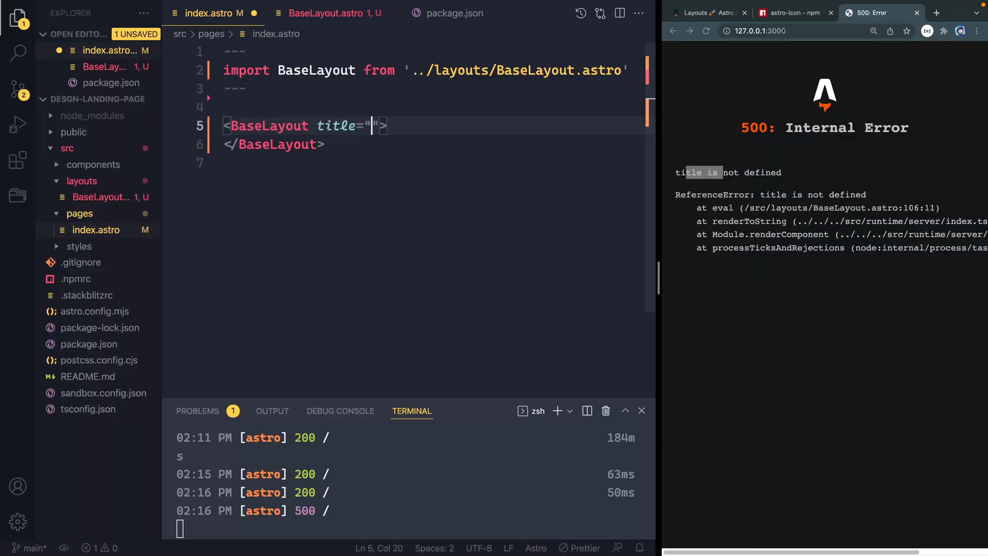
pyautogui.click(17, 160)
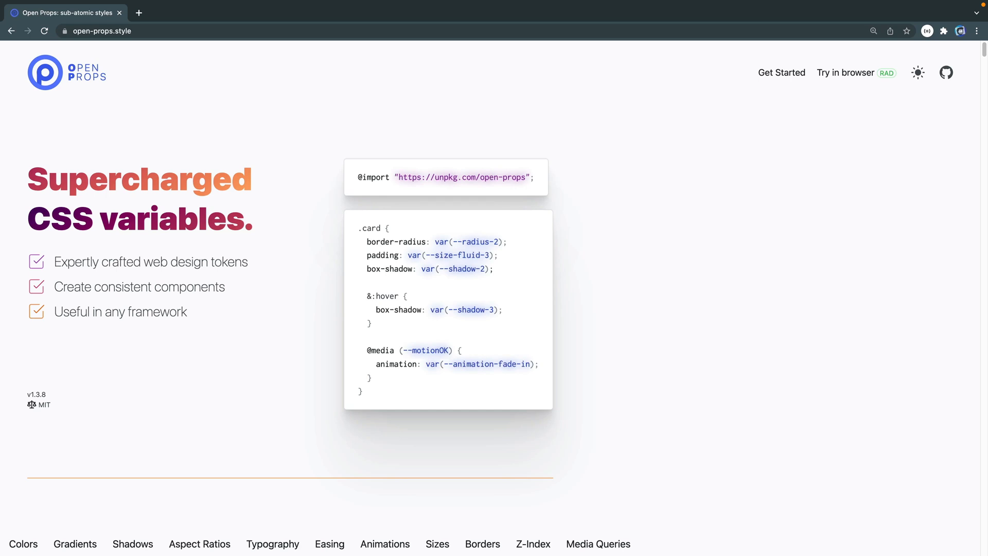
# Scroll down the open-props.style homepage.
pyautogui.scroll(-3)
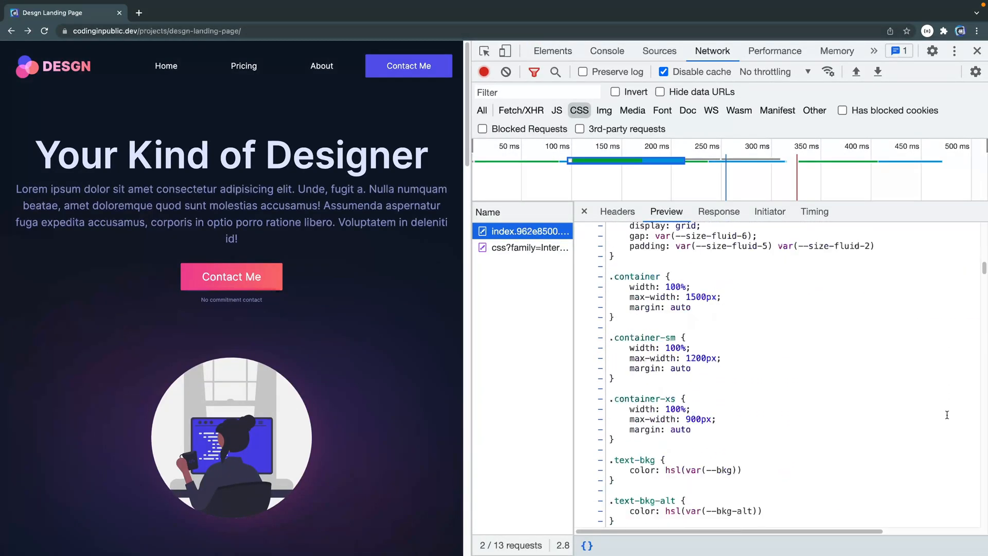
# Close DevTools, scroll the full-width landing page, and go to the desgn-landing-page GitHub repository.
pyautogui.click(978, 50)
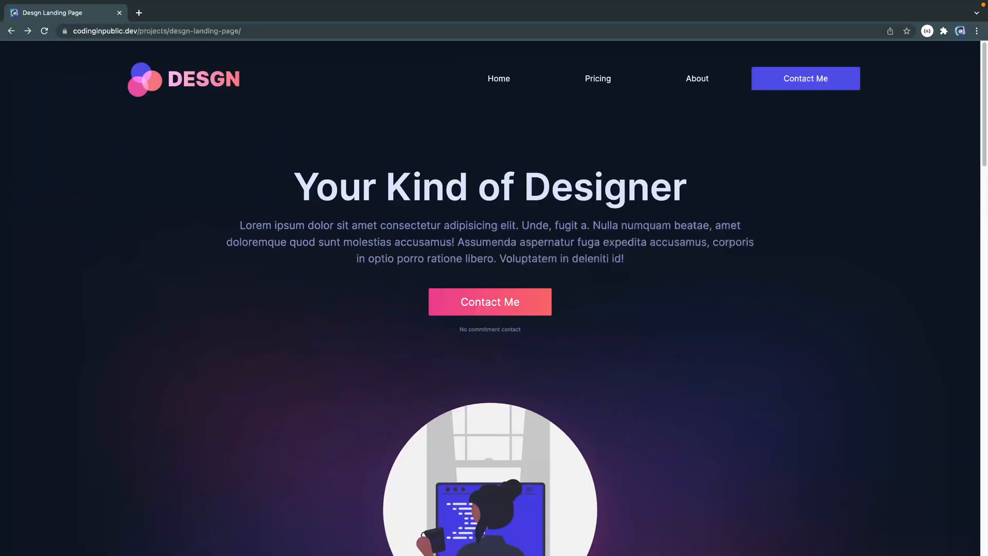
pyautogui.scroll(-3)
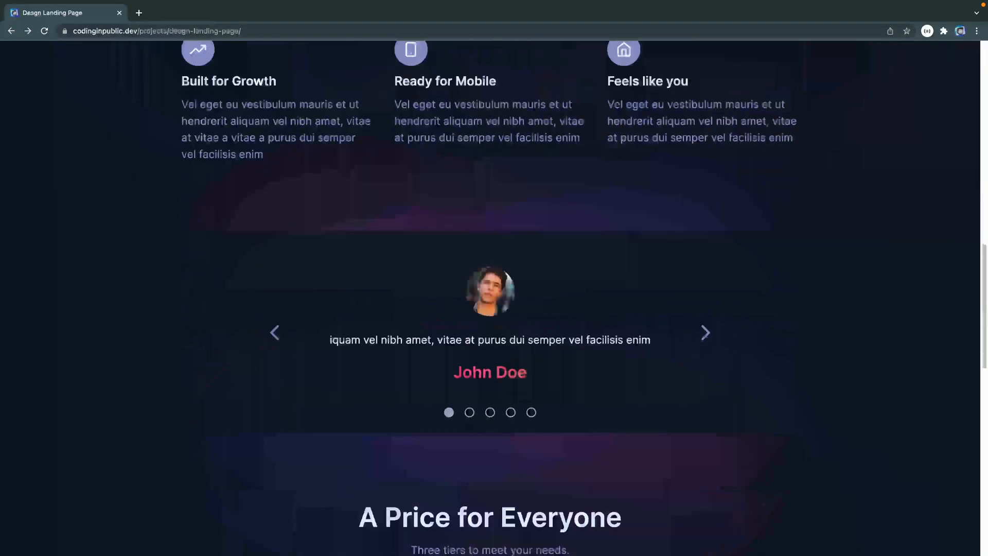
pyautogui.click(705, 333)
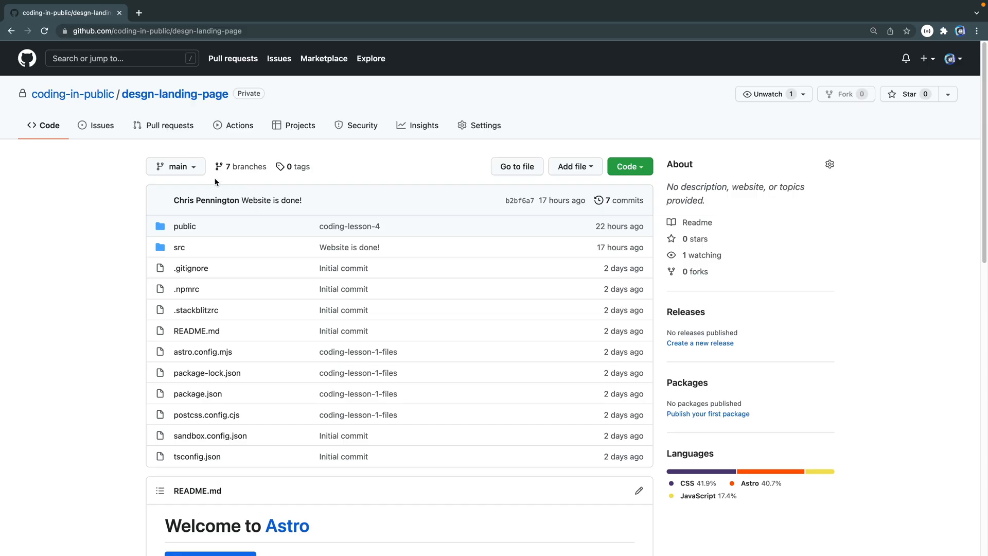
# Show the desgn-landing-page repository's branch list from the main branch dropdown.
pyautogui.click(175, 167)
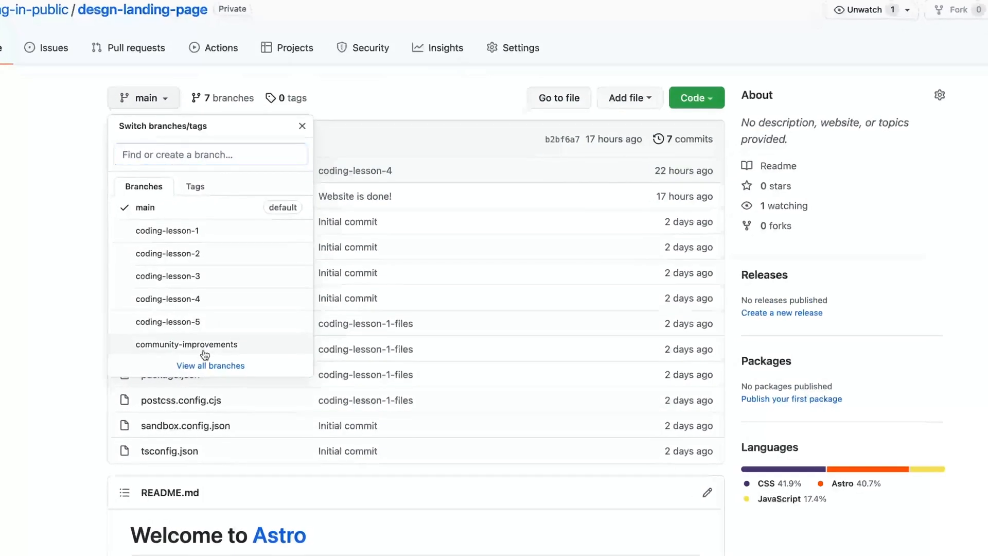
pyautogui.click(186, 344)
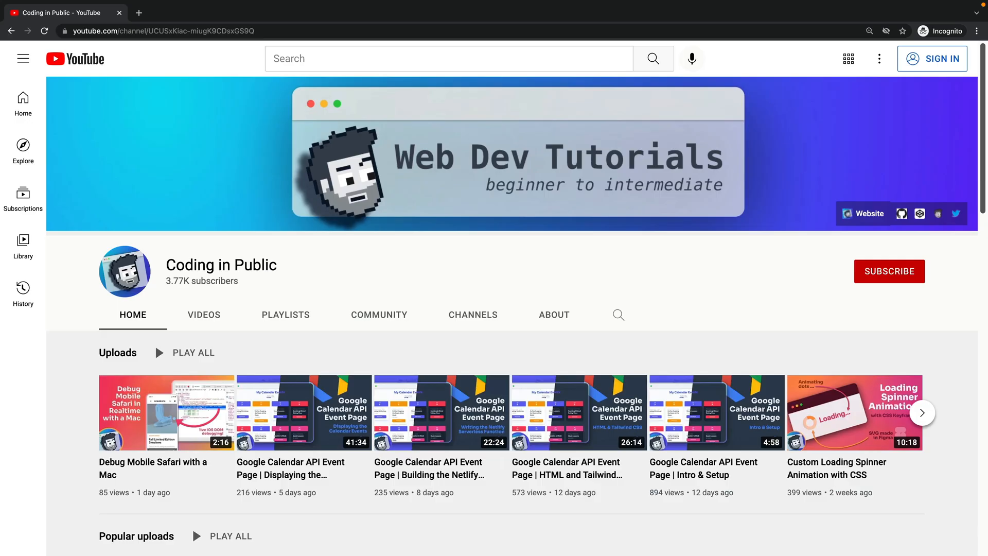
pyautogui.moveTo(328, 357)
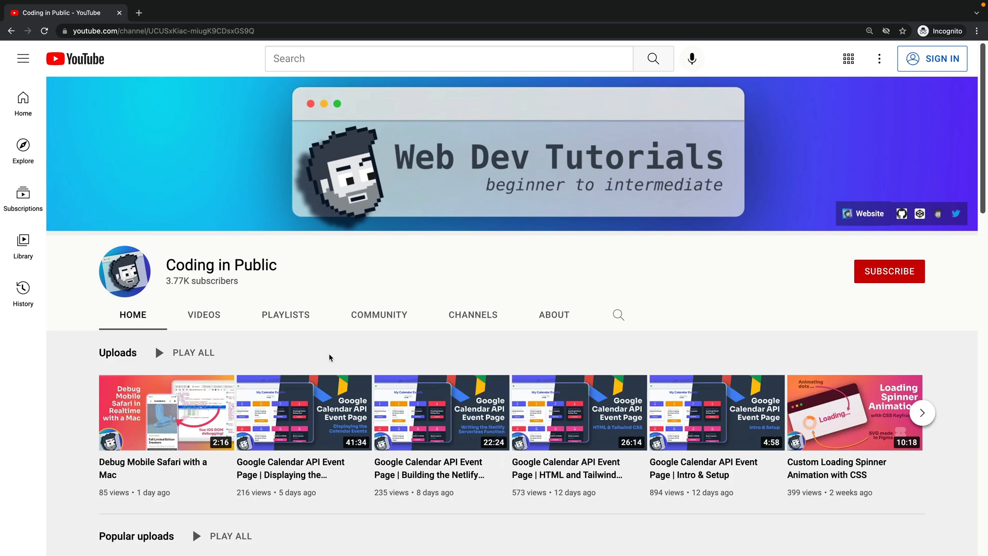
# Show the channel's Videos tab and scroll through its older uploads.
pyautogui.click(204, 315)
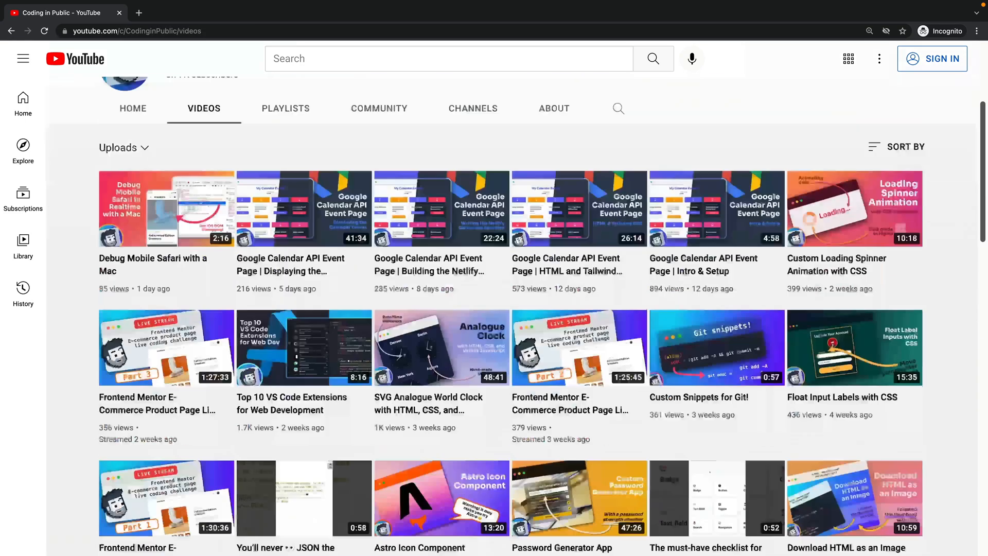
pyautogui.scroll(-3)
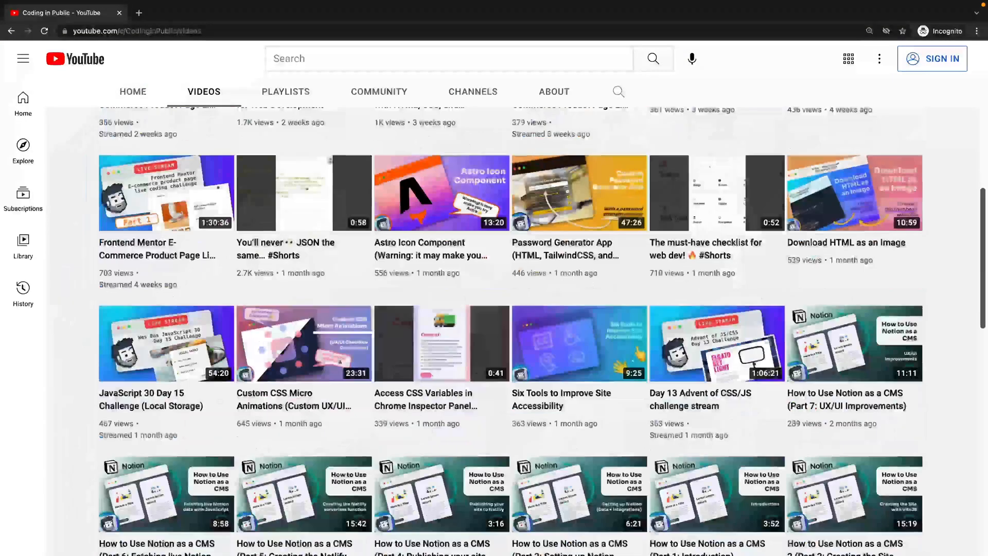
pyautogui.scroll(-3)
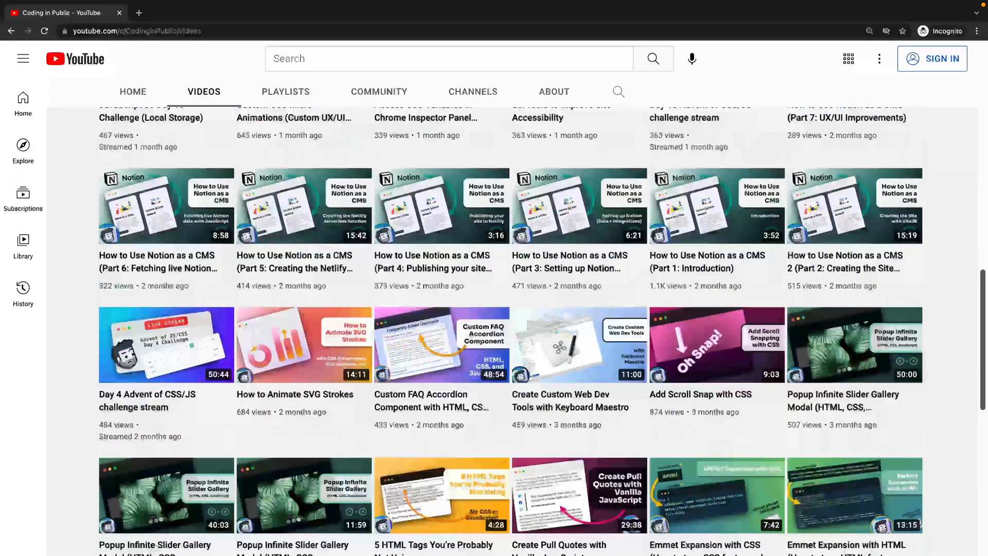